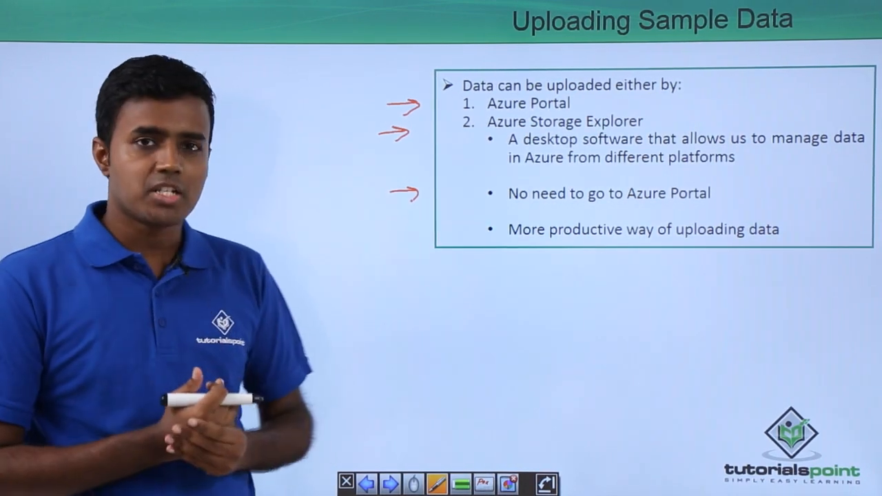
Switch from the slideshow to File Explorer's Data folder with the 2008 text files
left_click(366, 483)
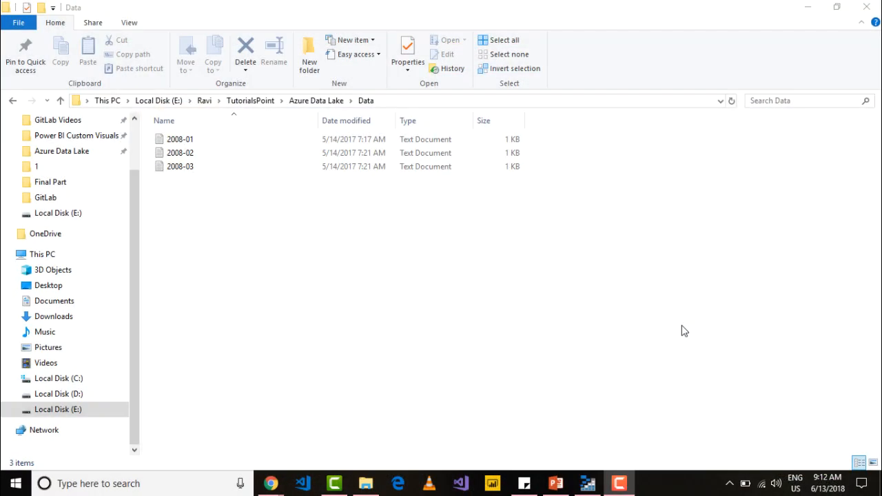
mouse_move(305, 226)
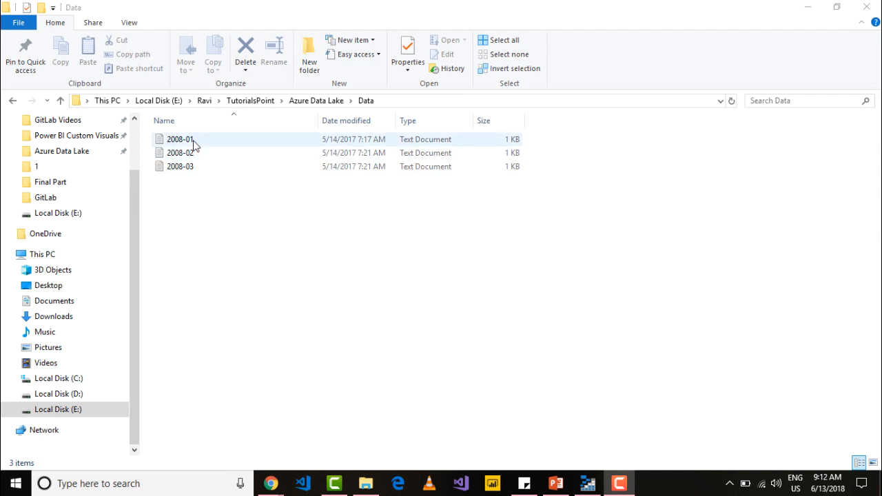
View 2008-01 in Notepad and highlight its two header lines
double_click(180, 139)
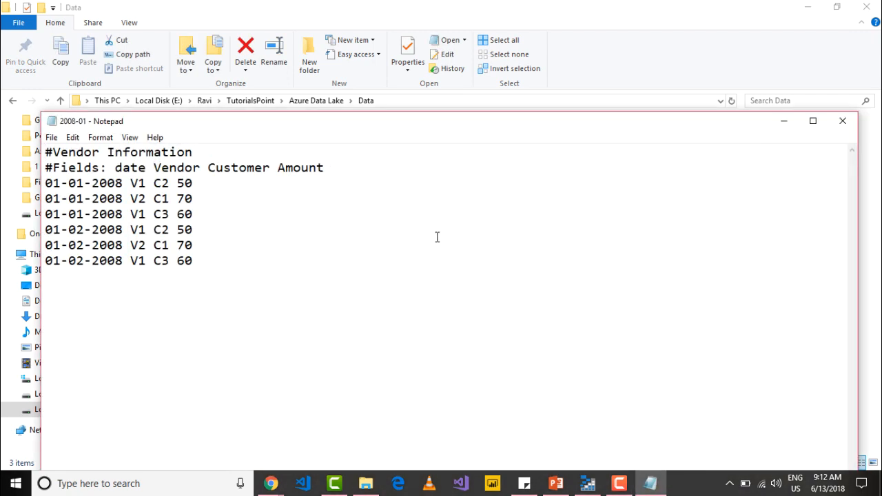
mouse_move(344, 234)
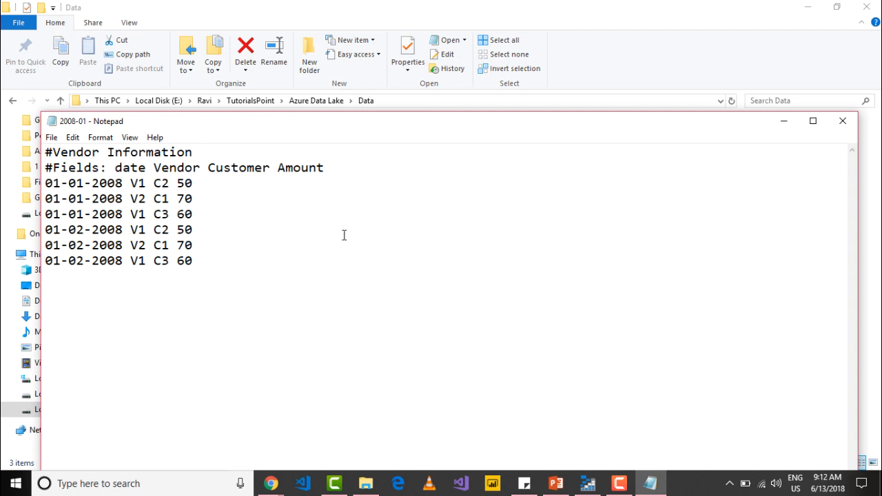
left_click_drag(45, 152, 245, 168)
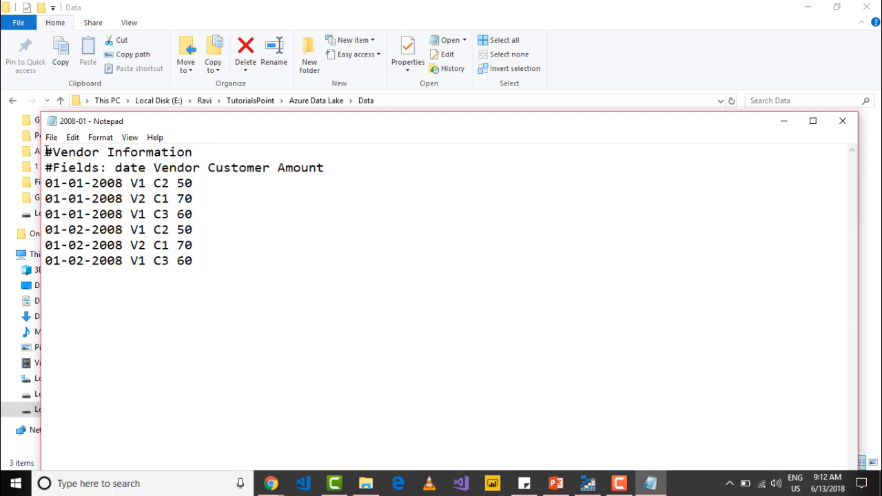
left_click_drag(46, 152, 240, 168)
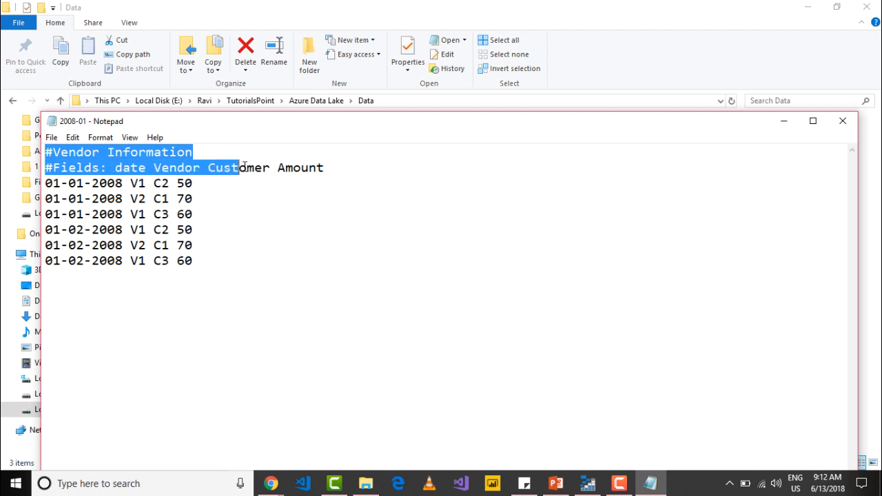
left_click(49, 183)
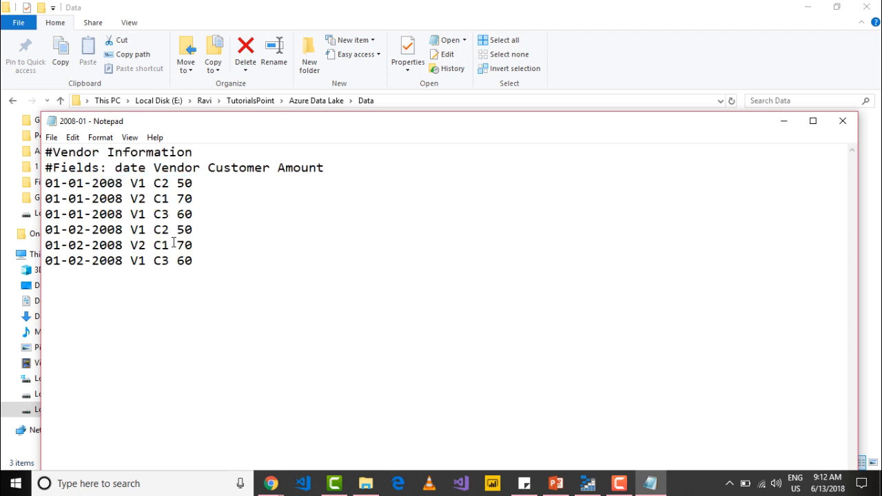
Highlight the first record's date, vendor V1 and customer C2 values in turn
double_click(83, 184)
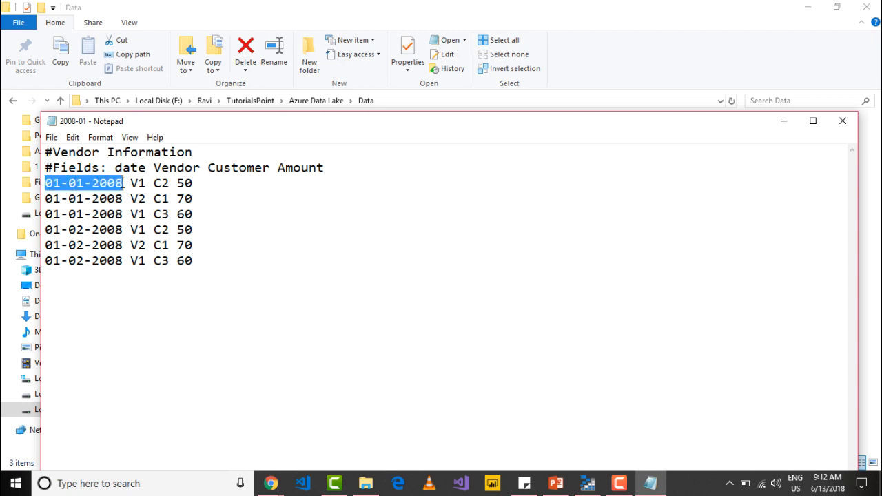
double_click(138, 182)
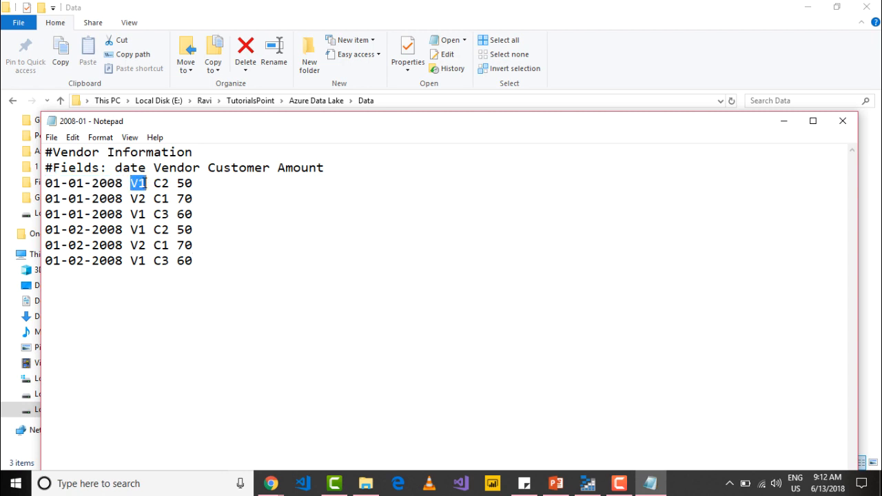
left_click(155, 183)
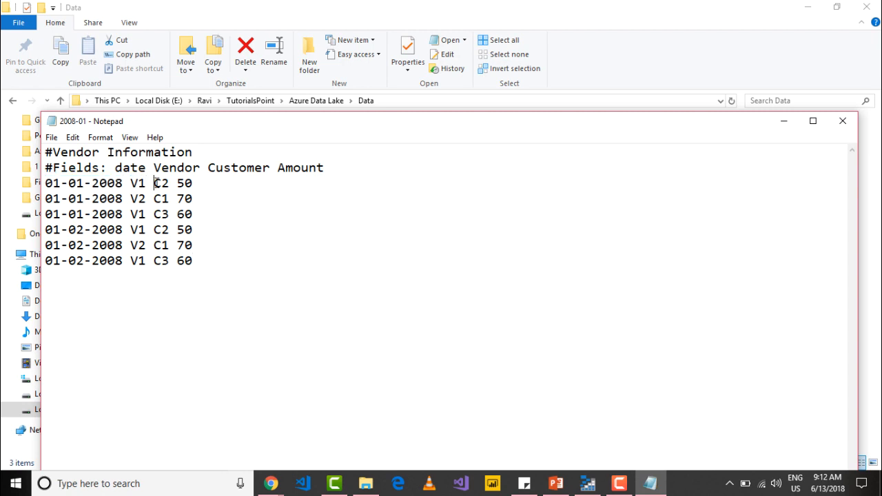
double_click(161, 184)
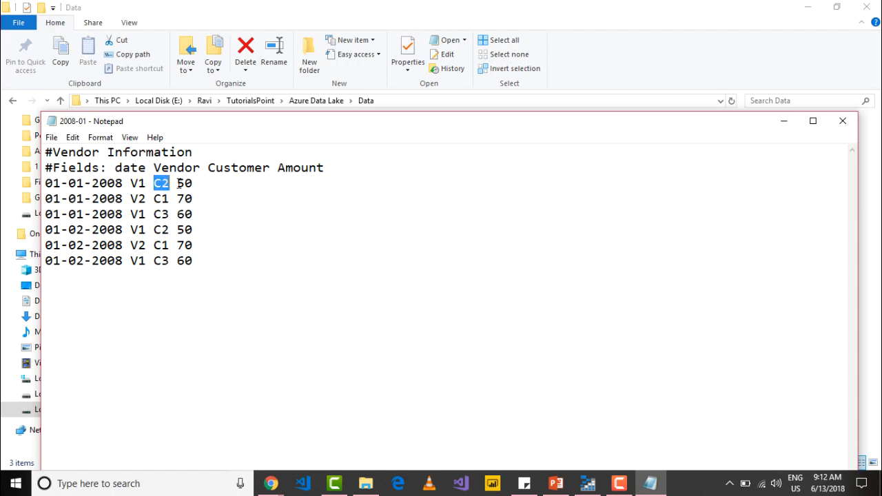
left_click(196, 183)
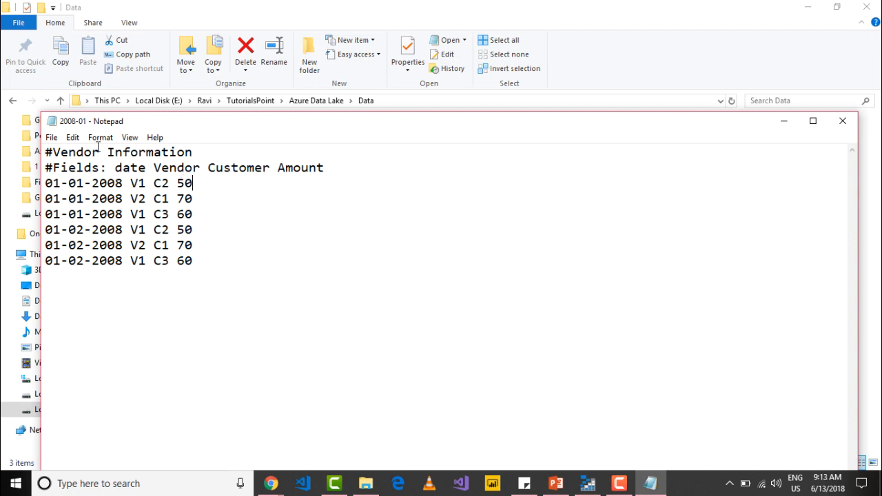
mouse_move(839, 134)
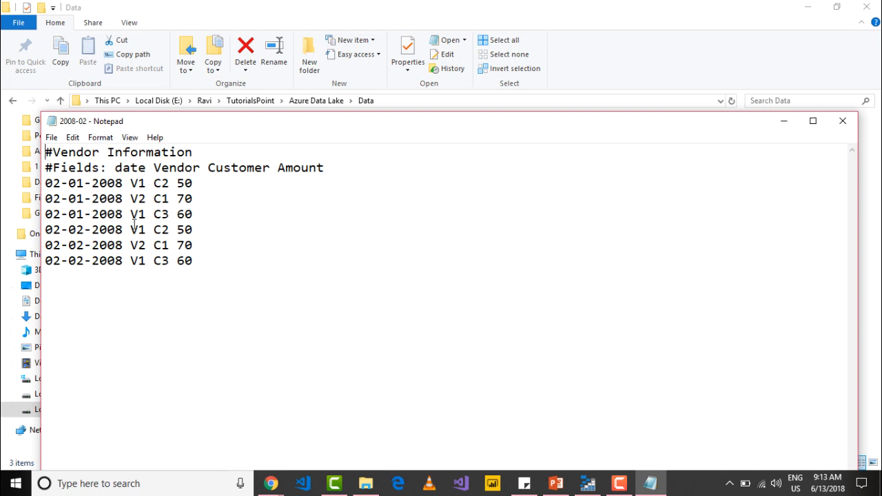
Close the 2008-02 Notepad window to return to the Data folder
left_click(843, 121)
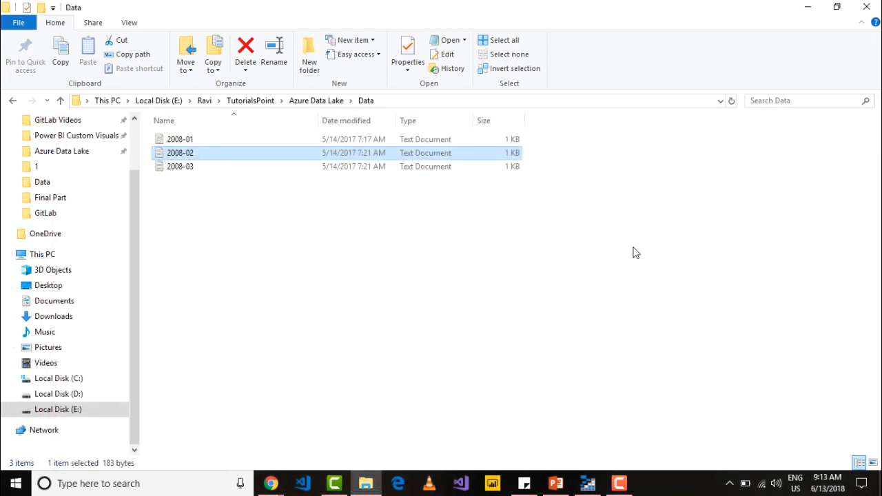
mouse_move(531, 294)
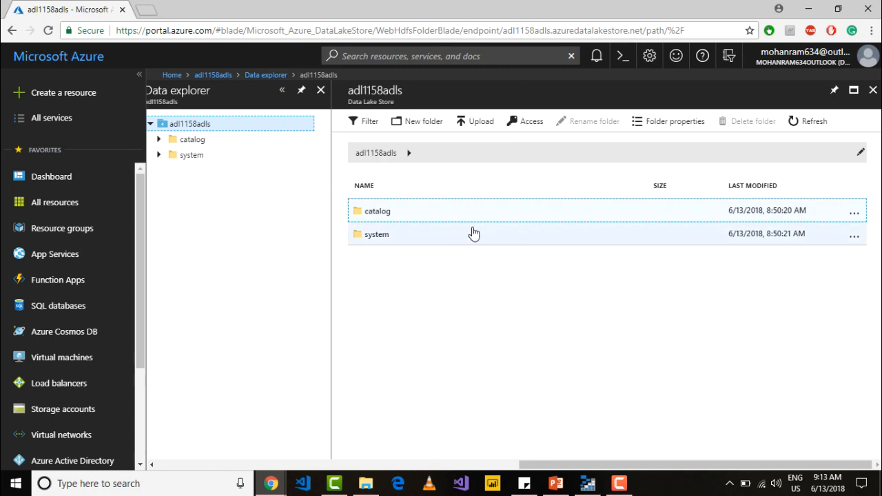
Create a new folder named Vendor in the adl1158adls store and go into it
left_click(423, 121)
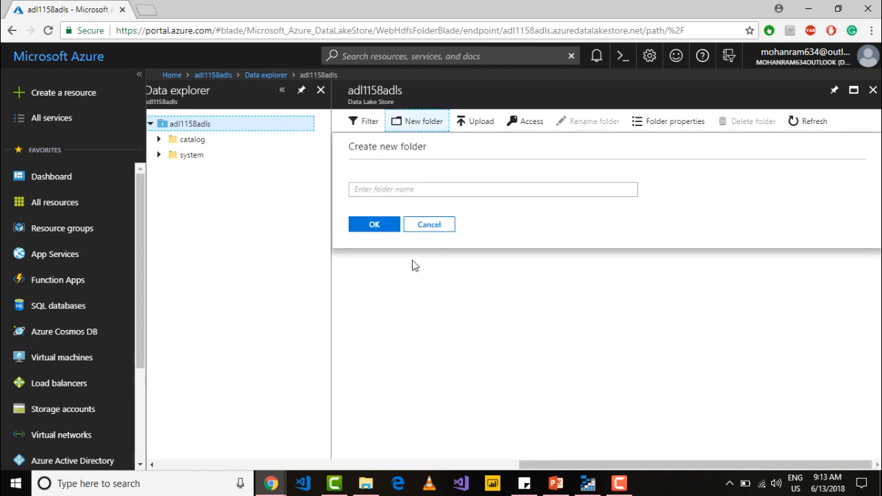
left_click(492, 189)
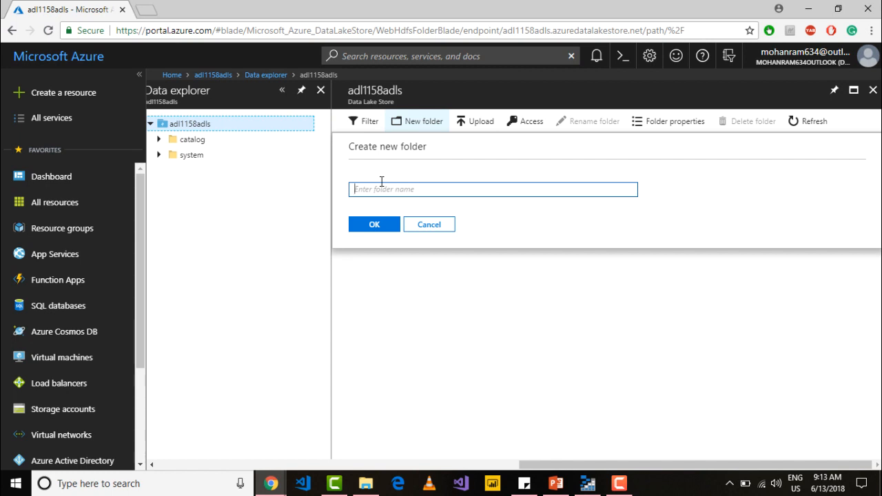
type("Vendor")
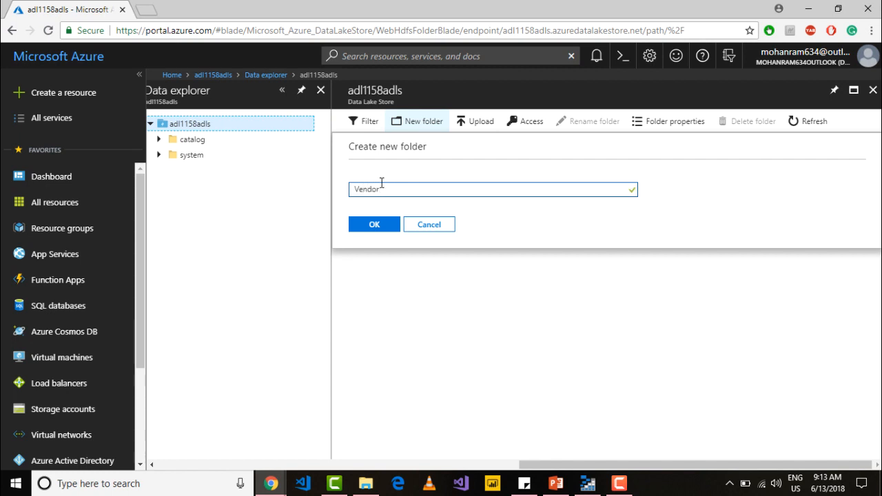
left_click(375, 223)
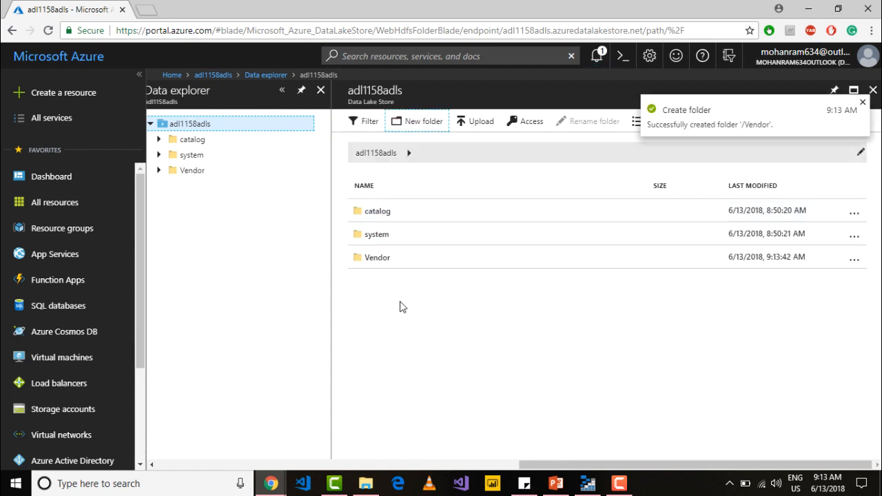
left_click(193, 171)
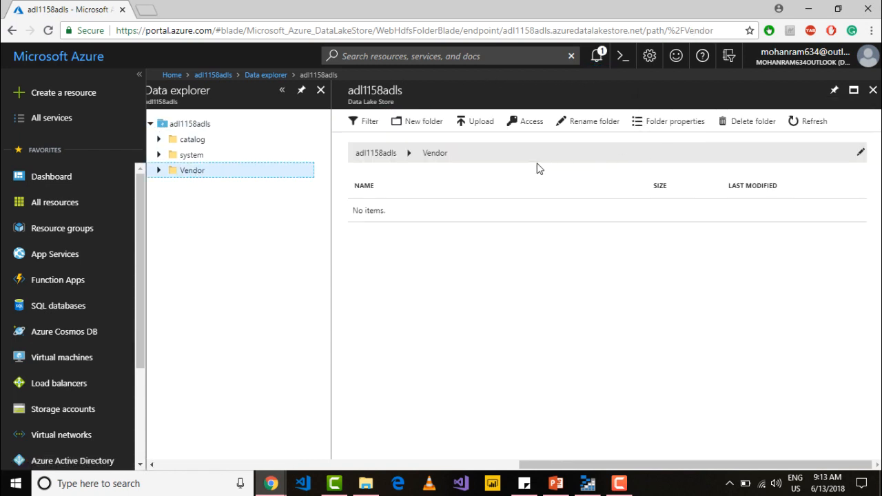
mouse_move(469, 153)
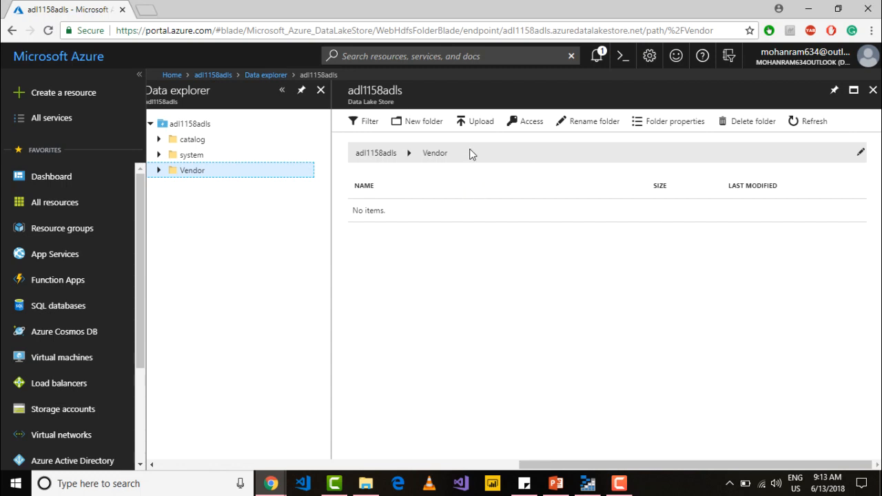
mouse_move(476, 121)
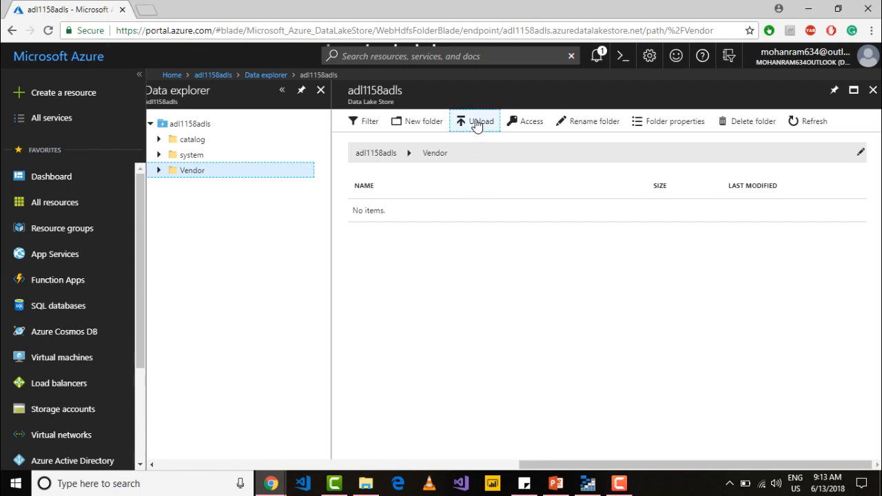
Upload the local 2008-01 text file to the Vendor folder and close the upload panel
left_click(474, 122)
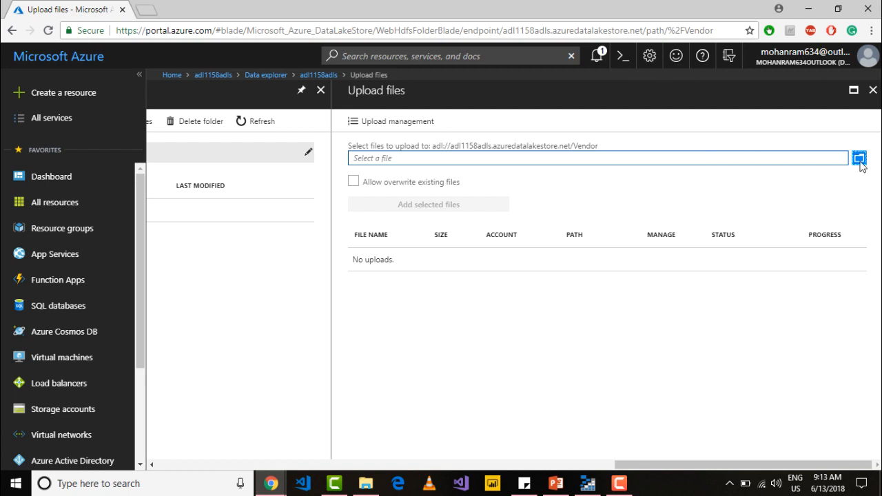
left_click(859, 157)
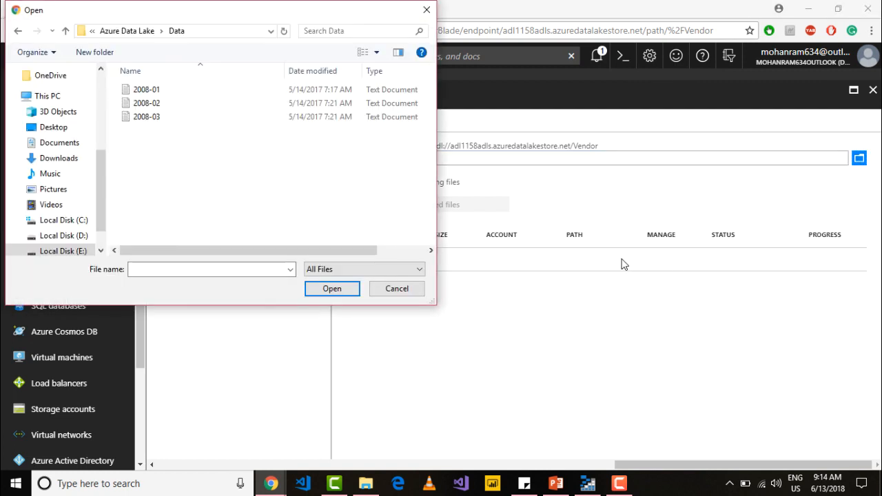
left_click(146, 88)
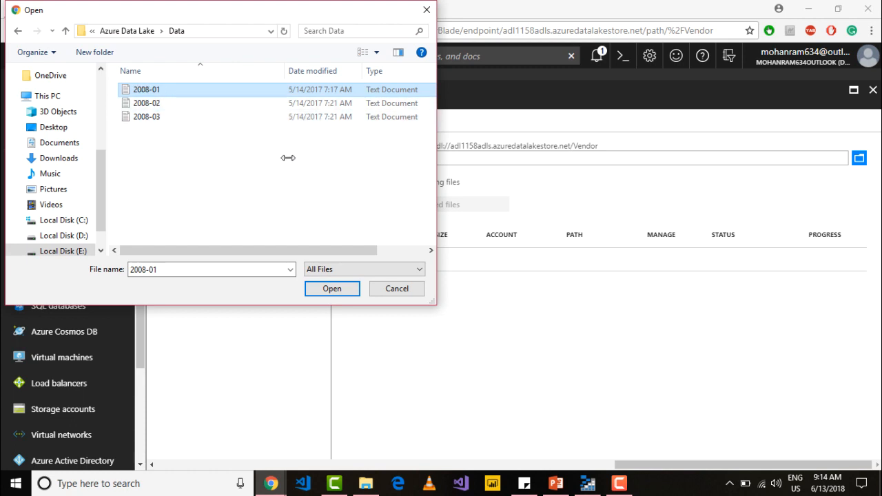
mouse_move(333, 174)
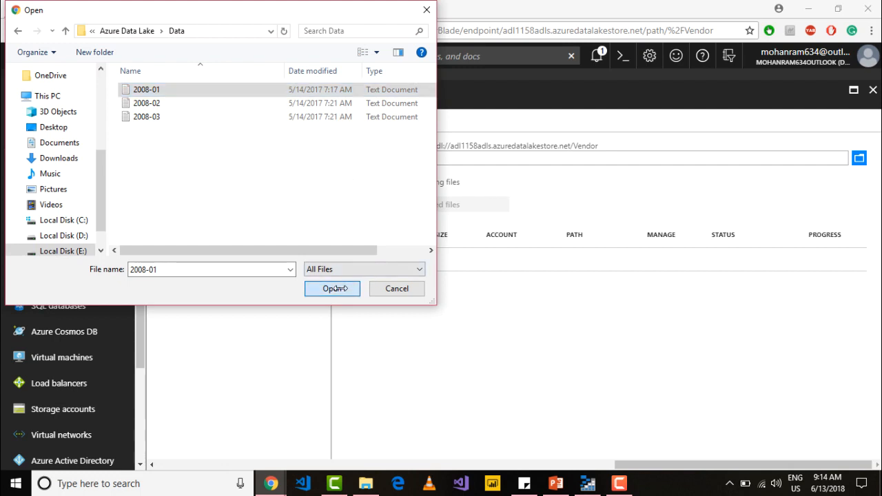
left_click(332, 289)
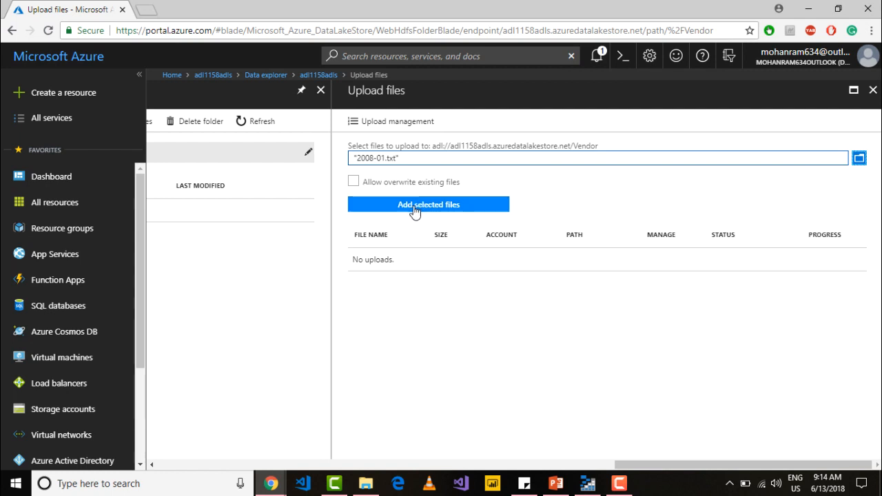
left_click(427, 204)
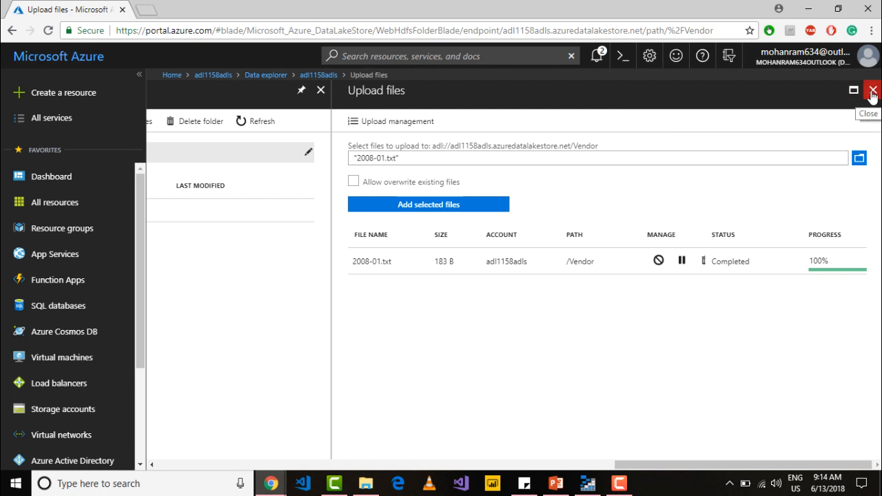
left_click(873, 91)
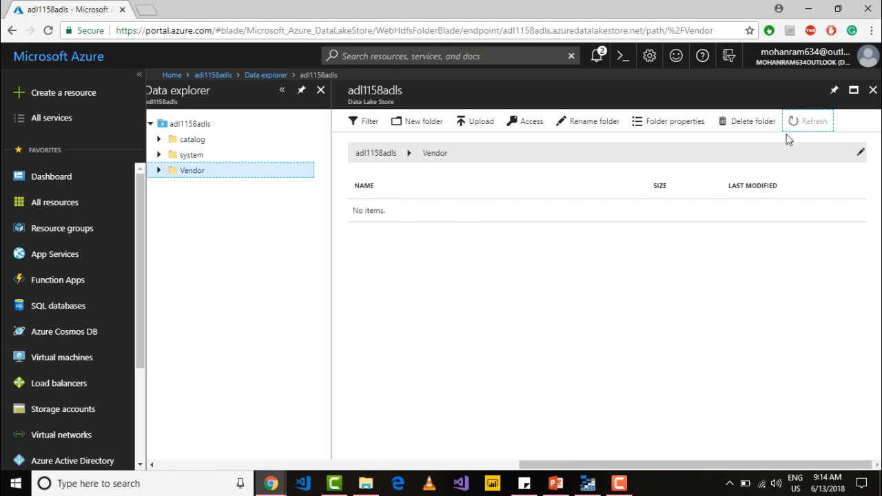
Refresh Vendor to list 2008-01.txt (183 B), preview its records, then switch to Chrome
left_click(815, 121)
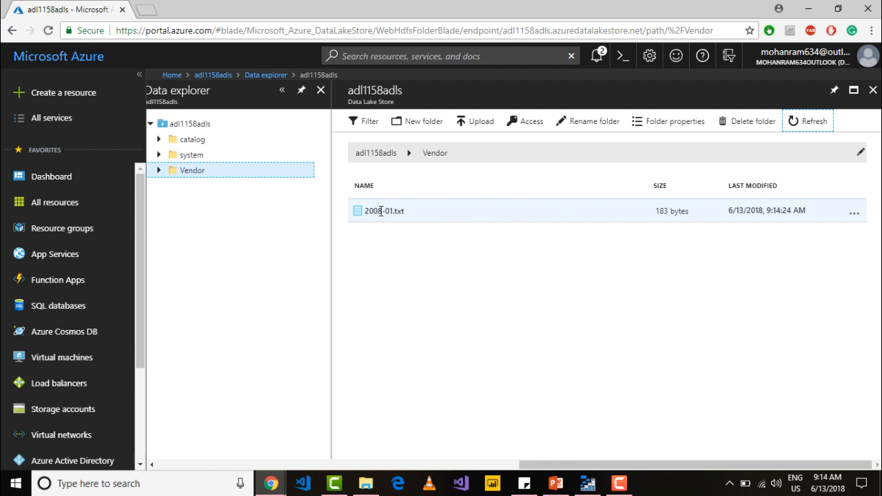
left_click(385, 211)
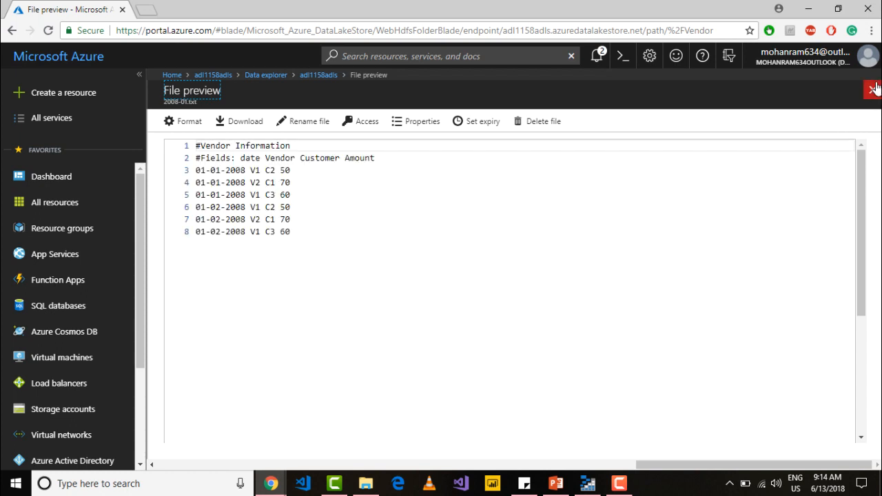
left_click(873, 89)
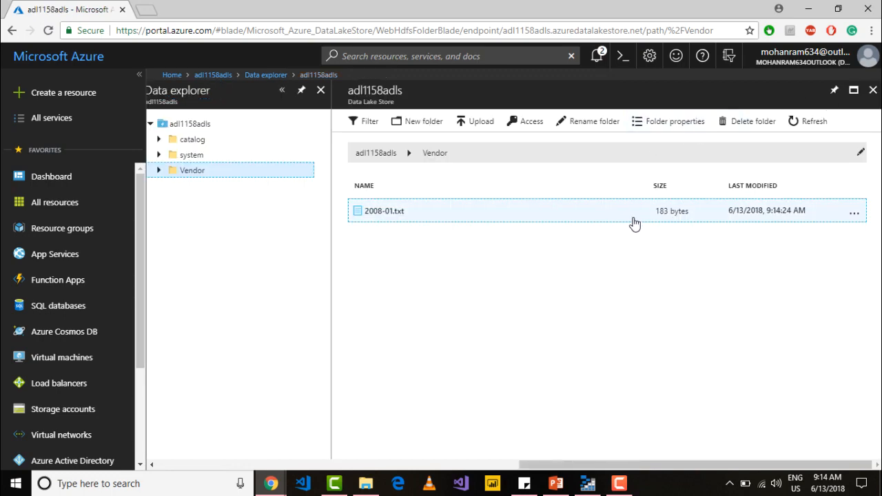
left_click(193, 8)
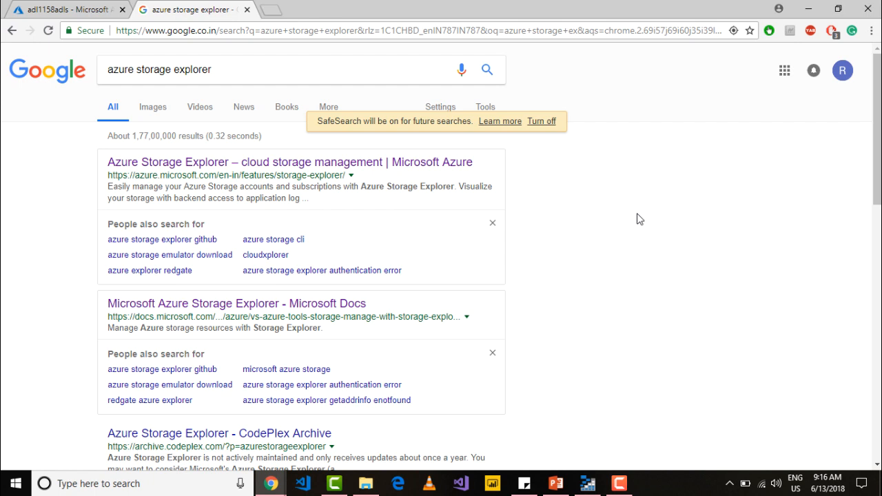
mouse_move(647, 213)
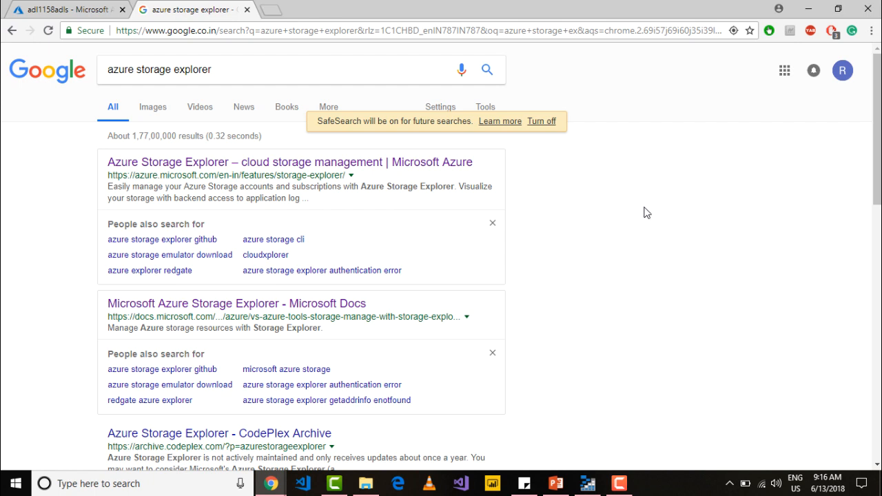
Open the first Azure Storage Explorer result in a new tab
left_click(196, 69)
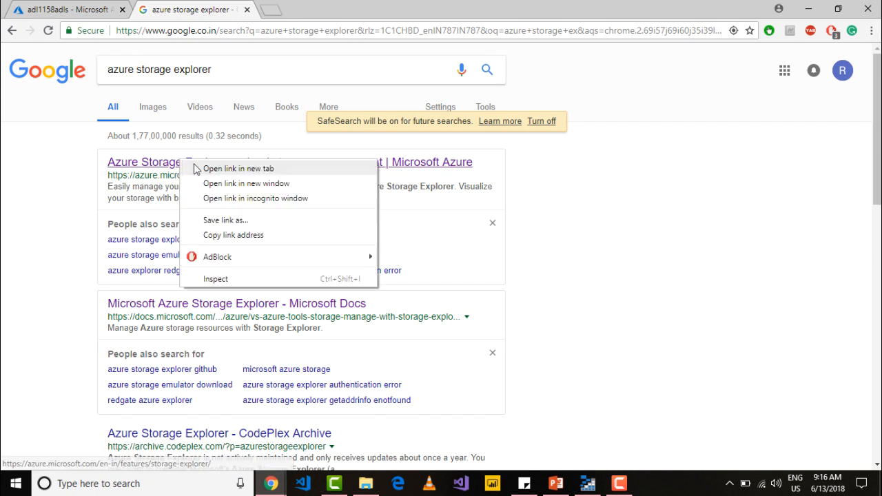
left_click(238, 169)
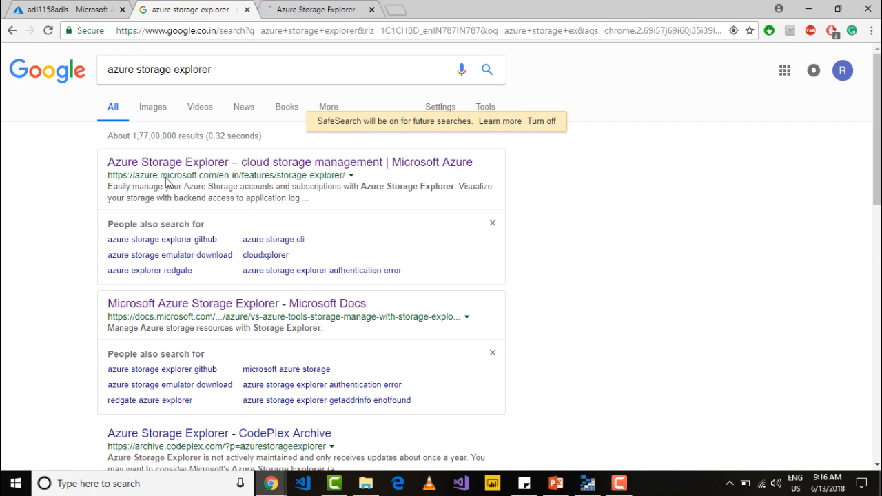
View the Azure Storage Explorer download page in its tab
left_click(290, 163)
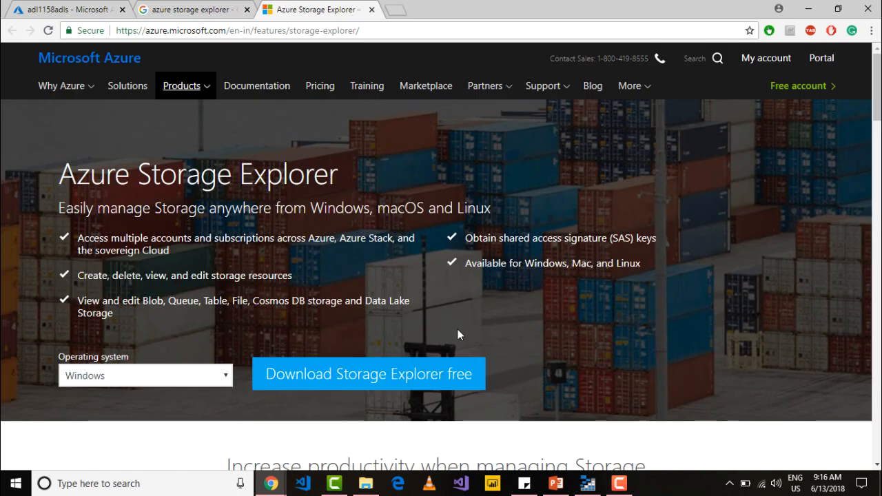
mouse_move(320, 410)
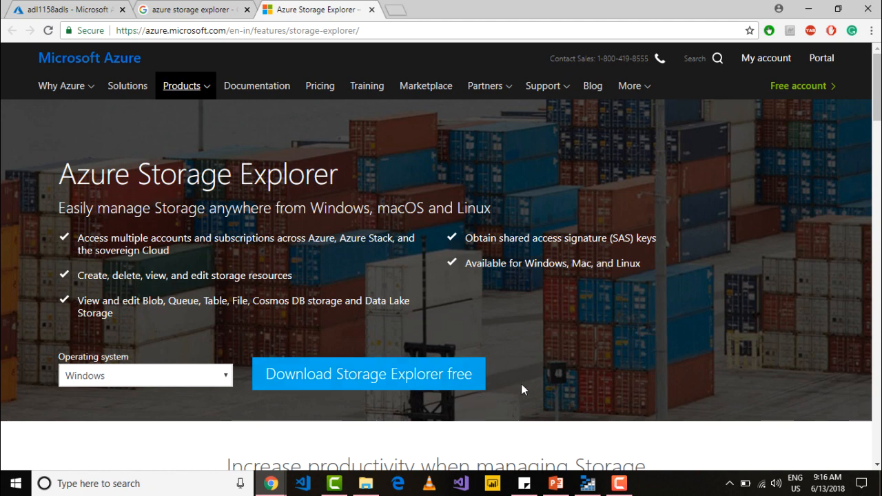
mouse_move(564, 325)
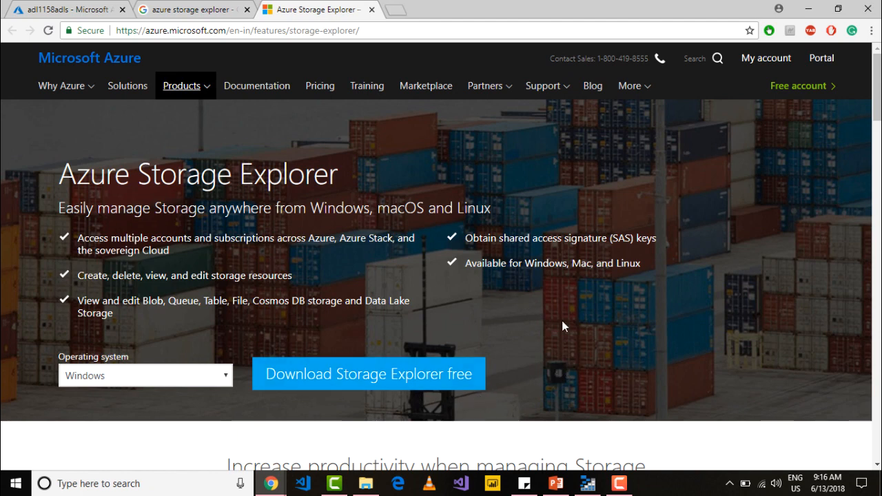
mouse_move(590, 361)
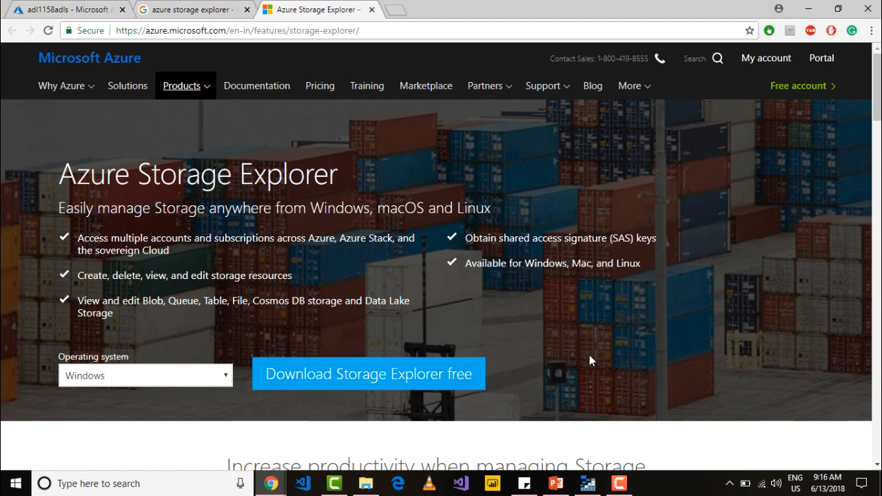
mouse_move(540, 288)
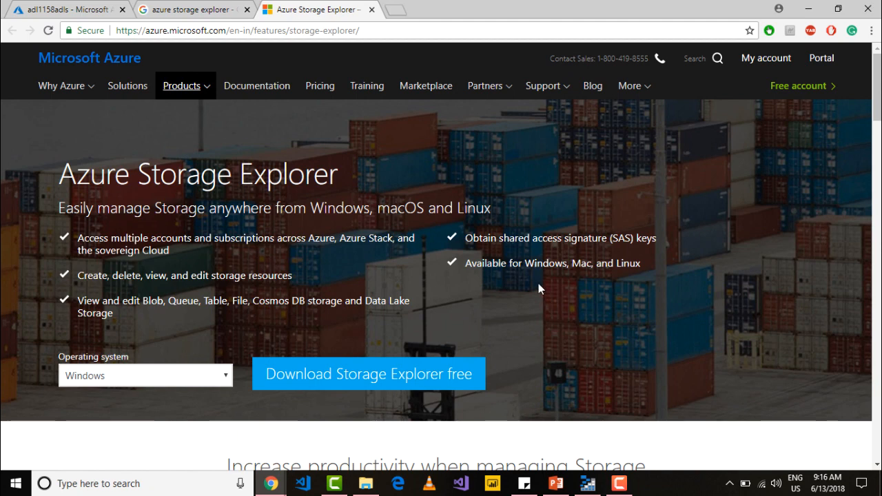
mouse_move(347, 374)
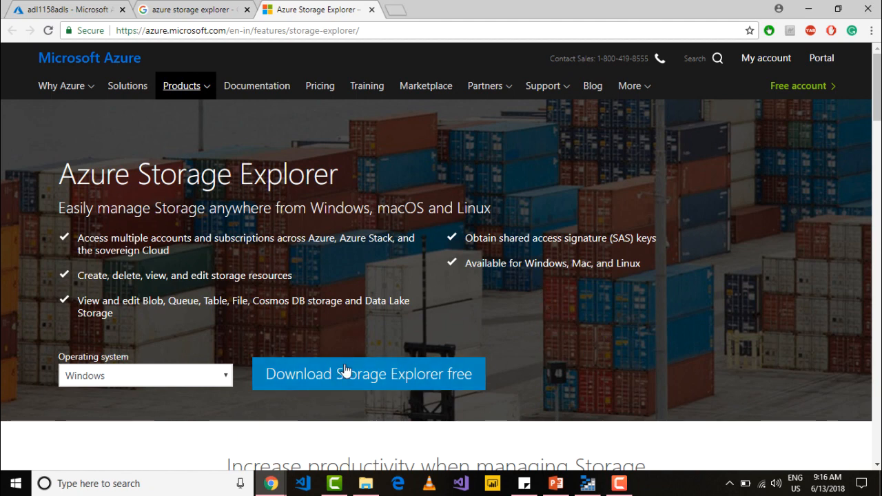
mouse_move(371, 22)
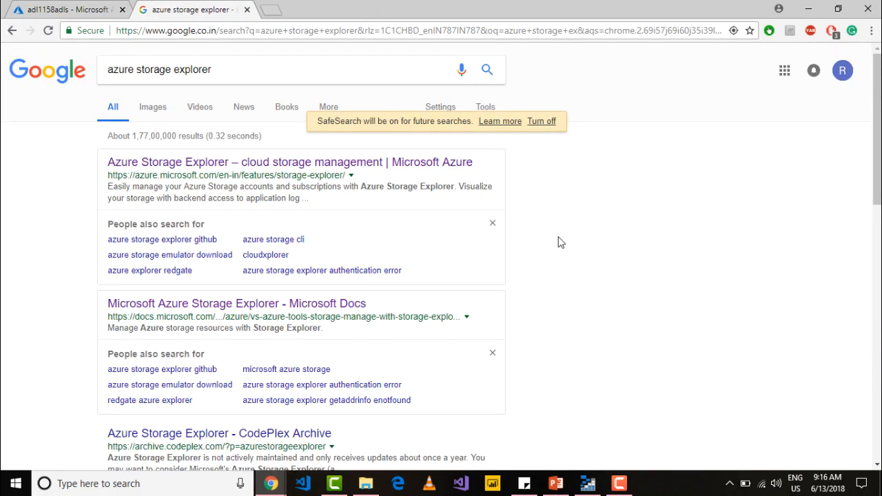
Switch to Microsoft Azure Storage Explorer from the taskbar
left_click(587, 482)
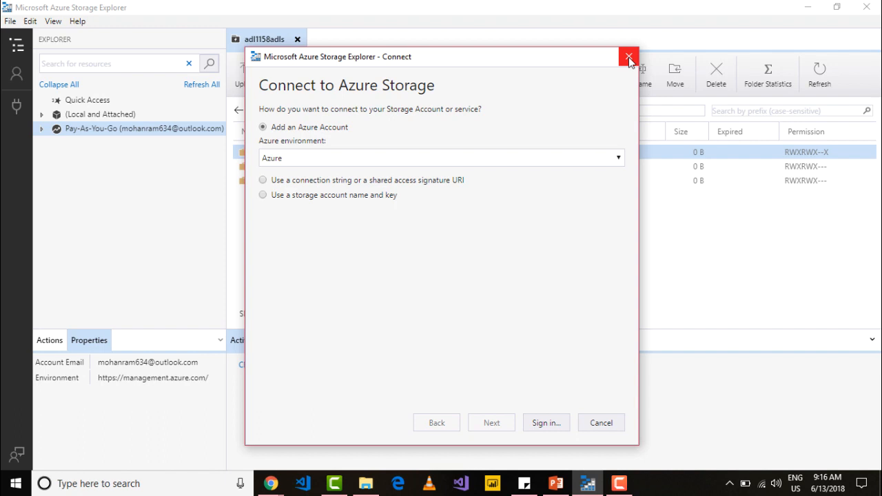
Dismiss the connect dialog and browse adl1158adls's Data Lake Store into the Vendor folder
left_click(629, 56)
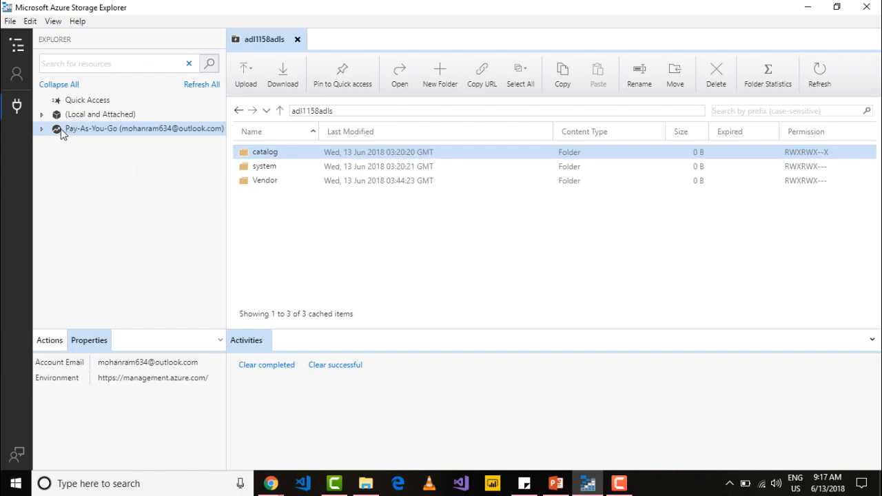
left_click(41, 129)
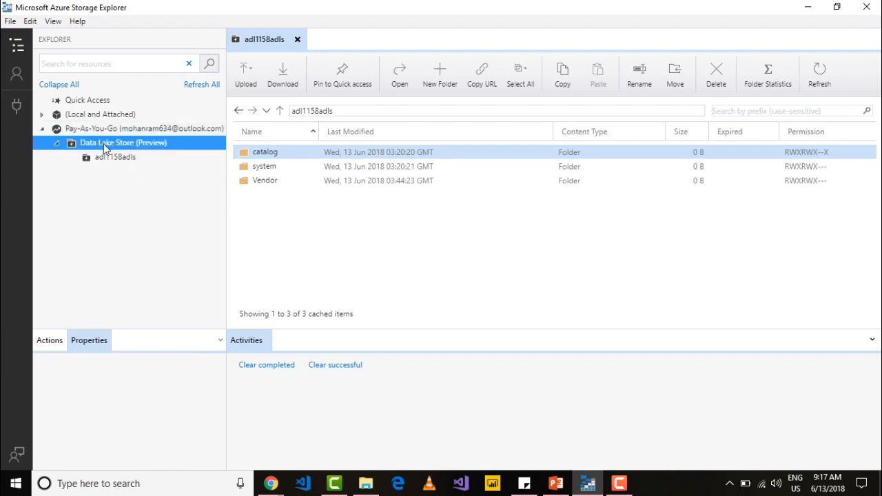
left_click(116, 158)
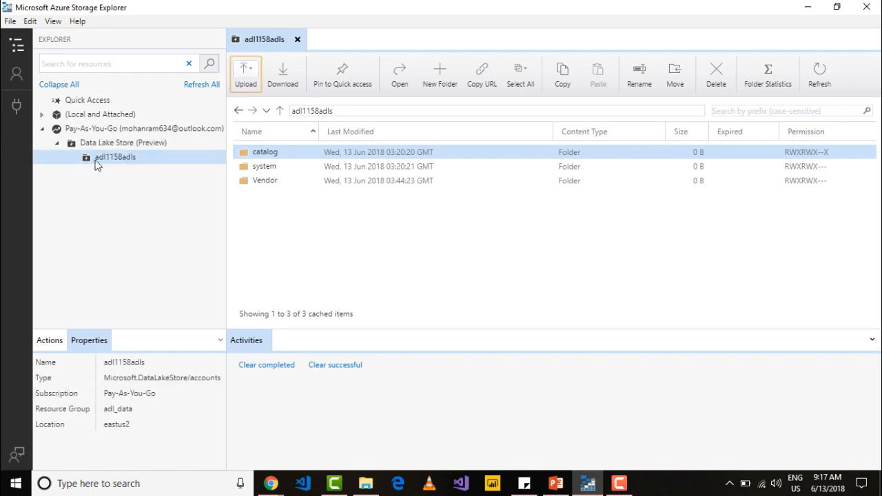
left_click(265, 179)
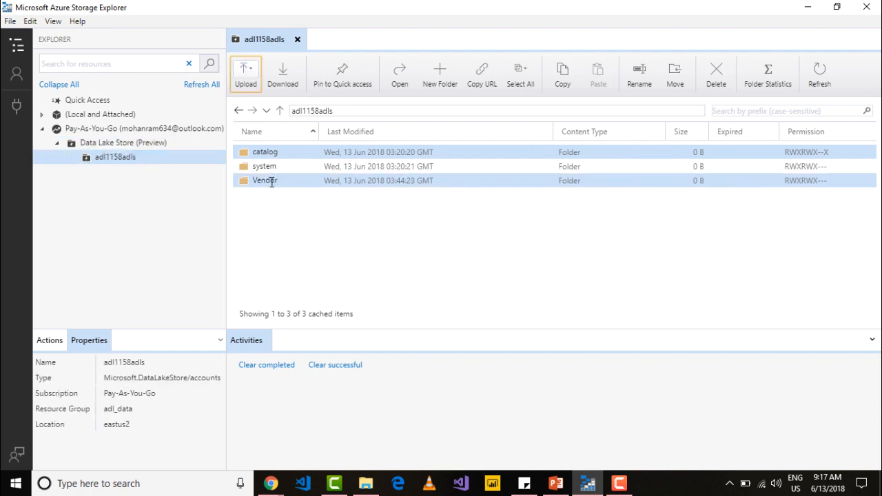
double_click(264, 180)
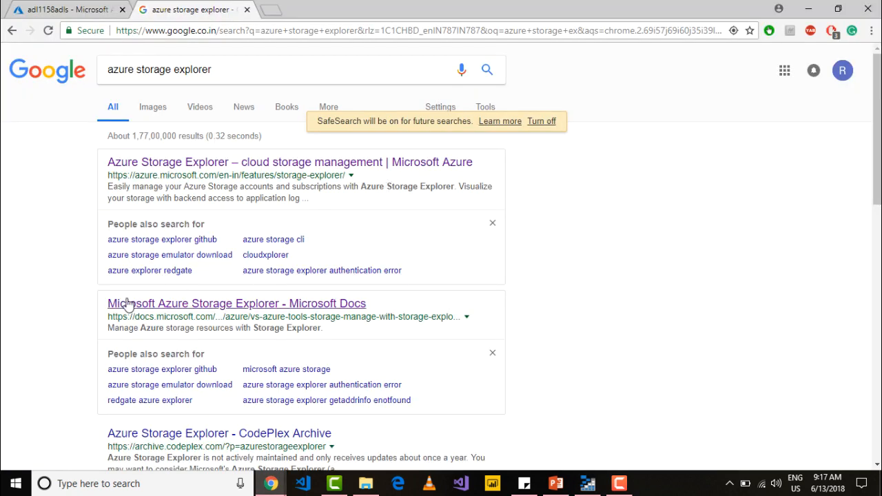
Review the Microsoft Docs Storage Explorer guide down to 'Connect to an Azure subscription'
left_click(237, 304)
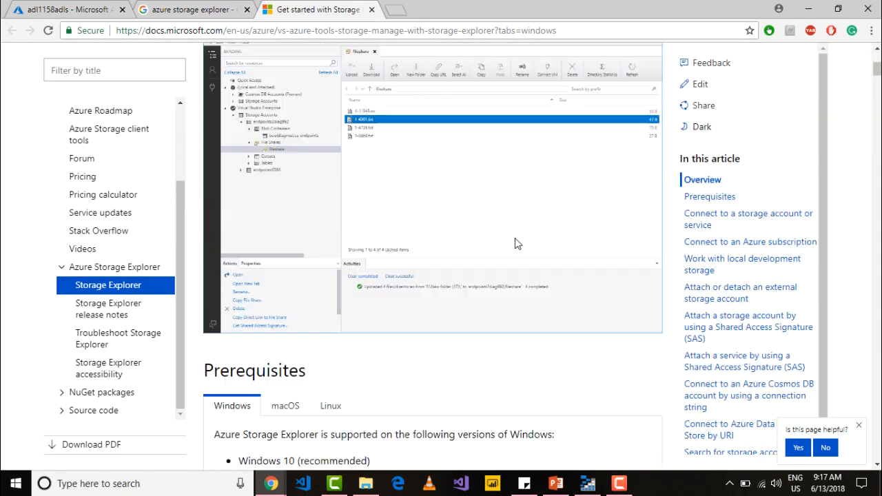
scroll("down", 3)
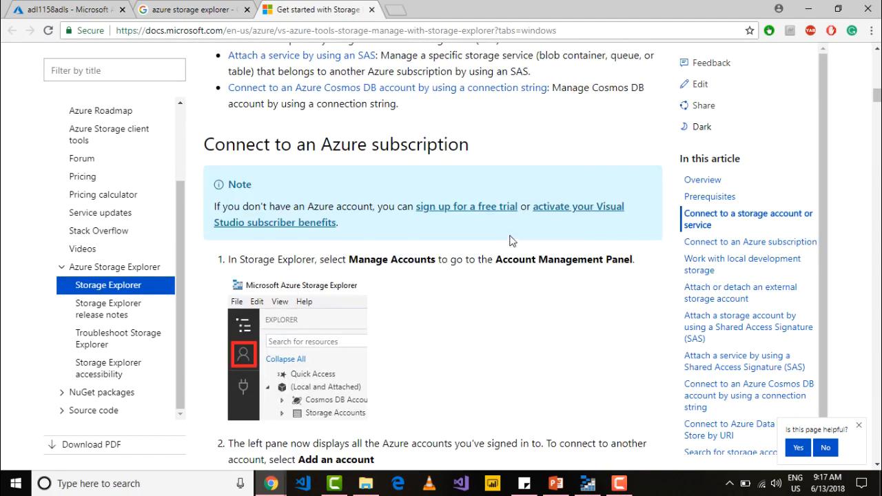
mouse_move(436, 283)
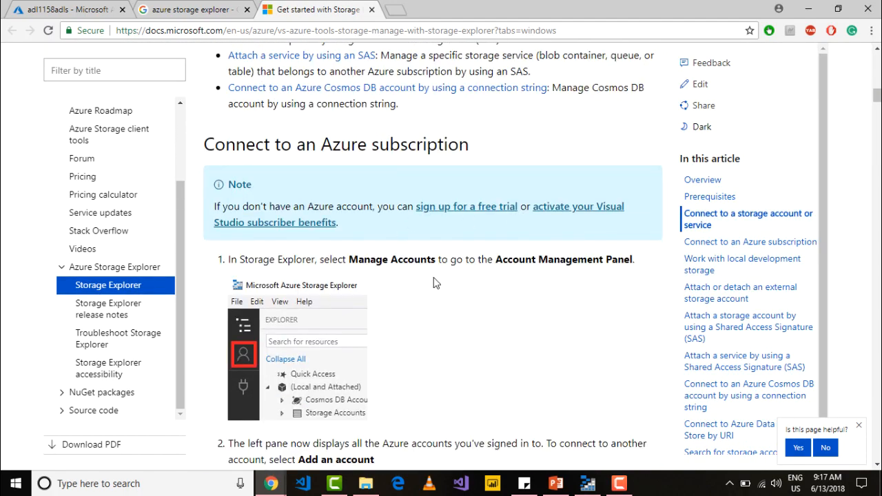
scroll("down", 3)
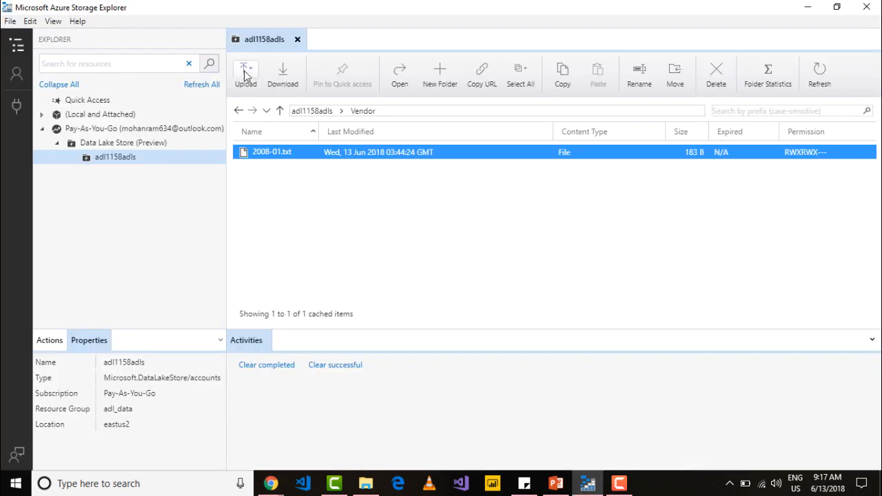
Upload files 2008-02 and 2008-03 into the Vendor folder via Upload Files
left_click(245, 72)
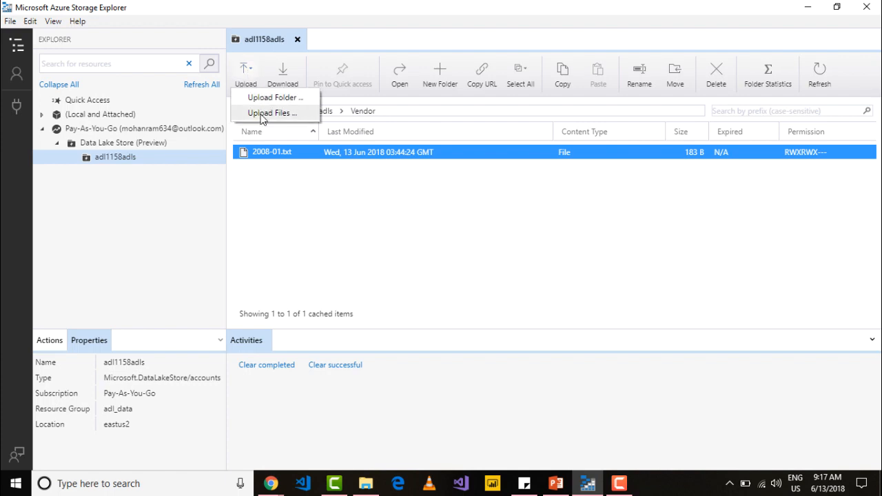
left_click(271, 113)
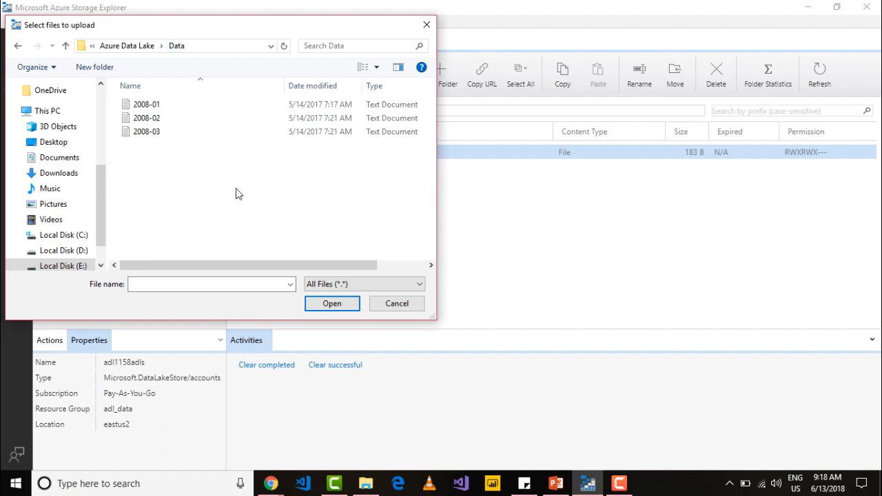
left_click(146, 118)
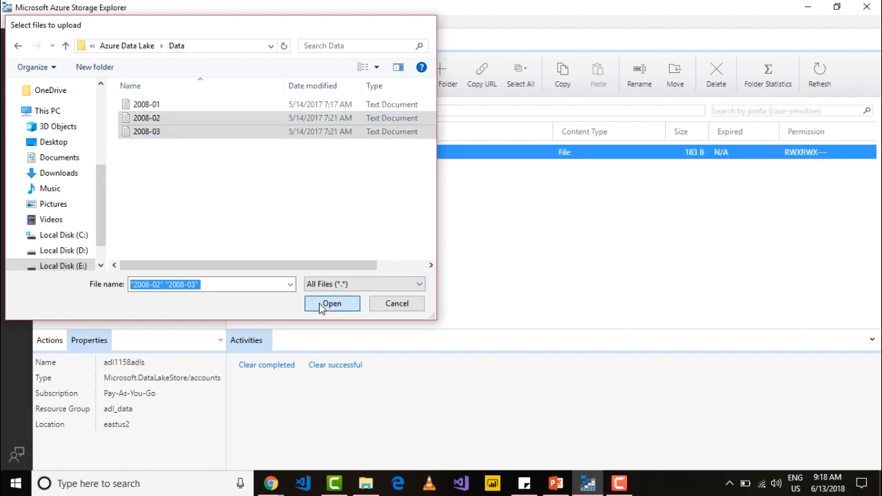
left_click(331, 303)
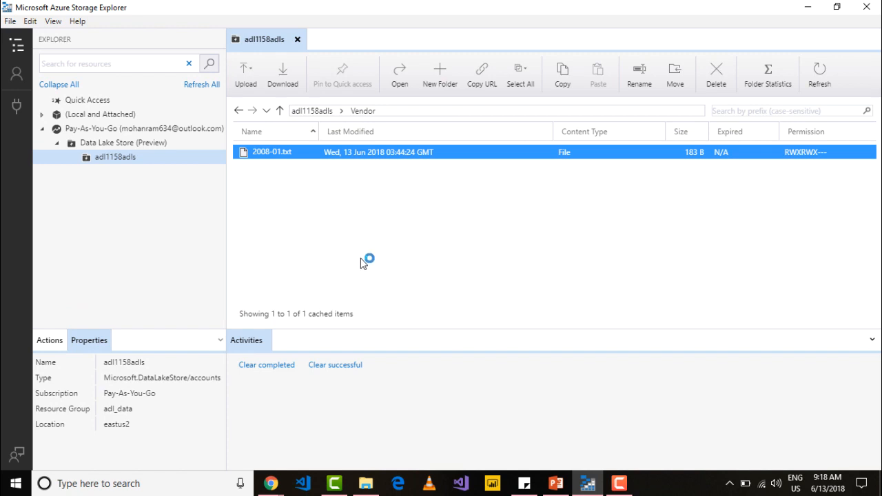
Expand the upload group in Activities to watch 2008-02.txt and 2008-03.txt queue
left_click(245, 74)
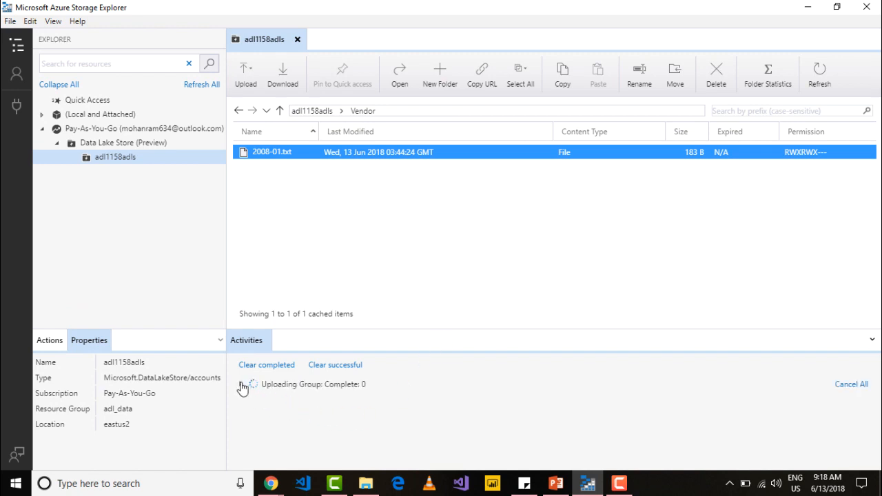
left_click(241, 385)
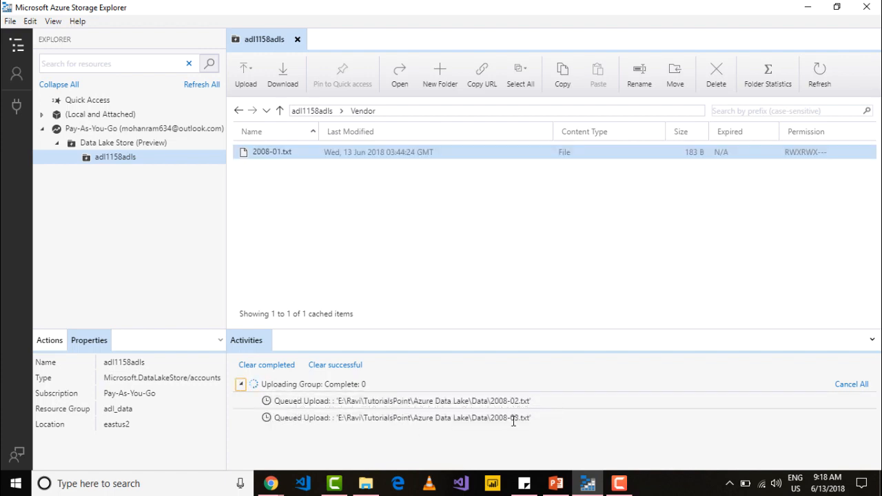
mouse_move(597, 430)
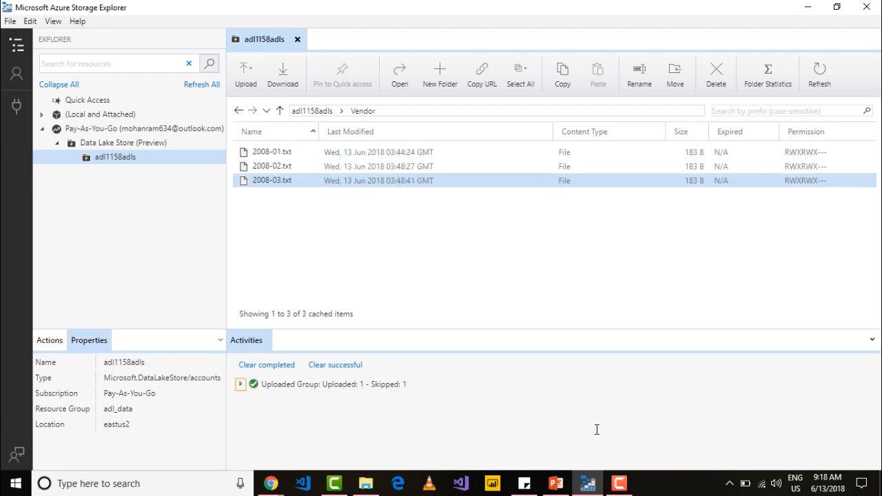
mouse_move(520, 369)
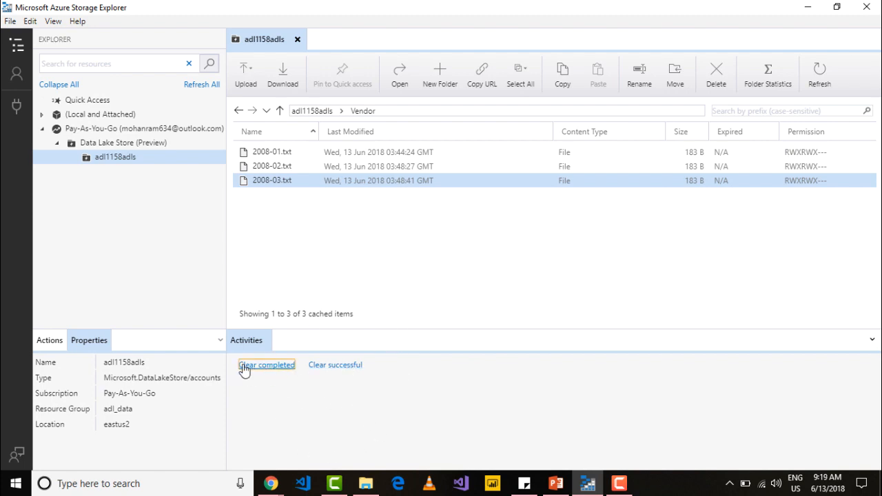
mouse_move(452, 312)
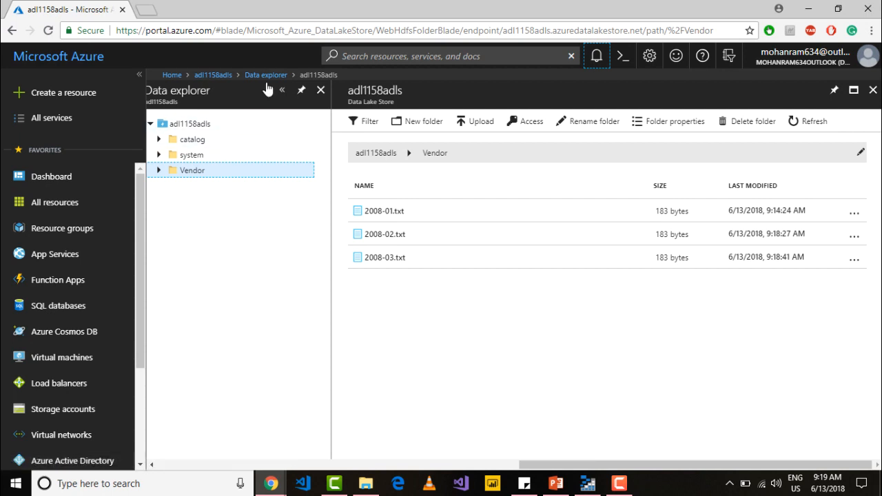
mouse_move(442, 258)
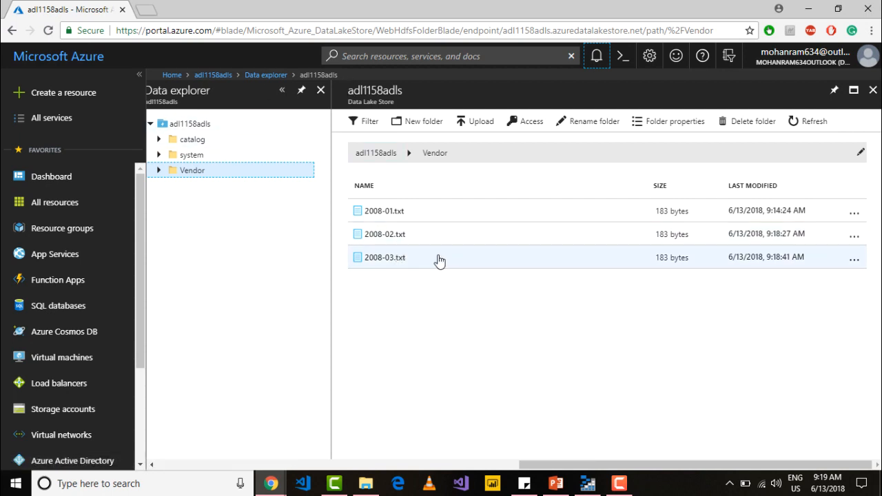
Preview 2008-02.txt in the Vendor folder, close it, then preview 2008-03.txt
left_click(384, 258)
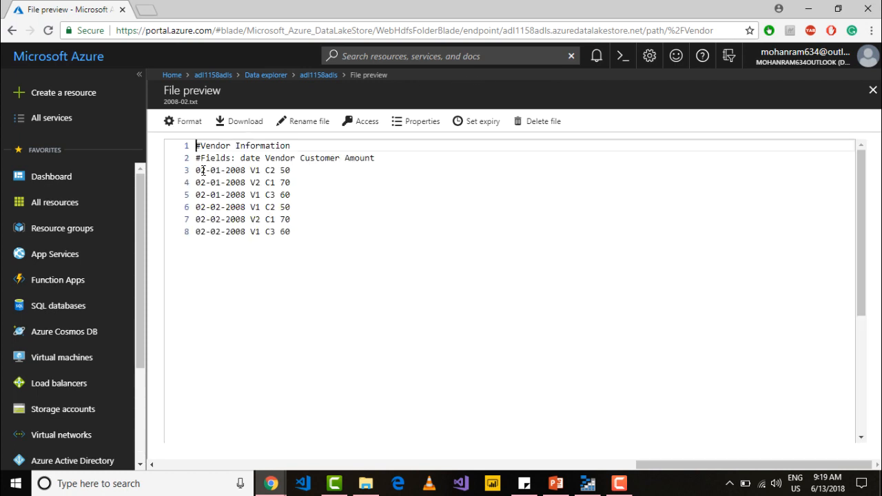
left_click(871, 91)
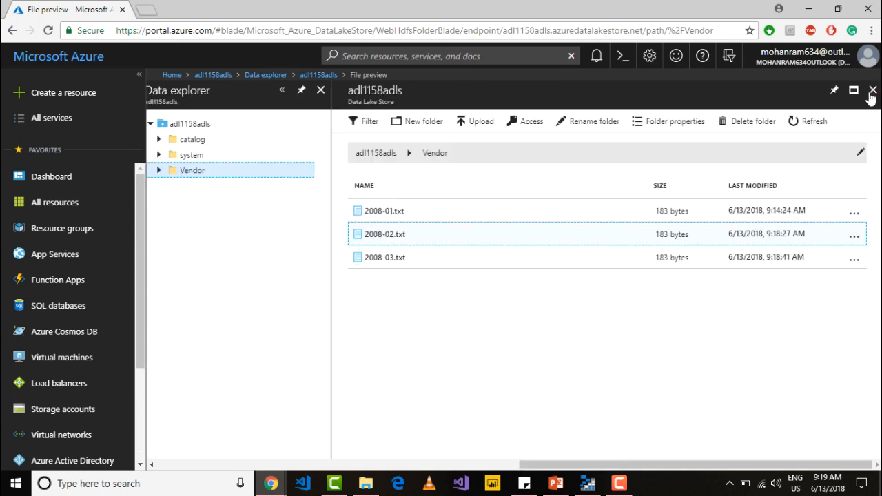
left_click(386, 258)
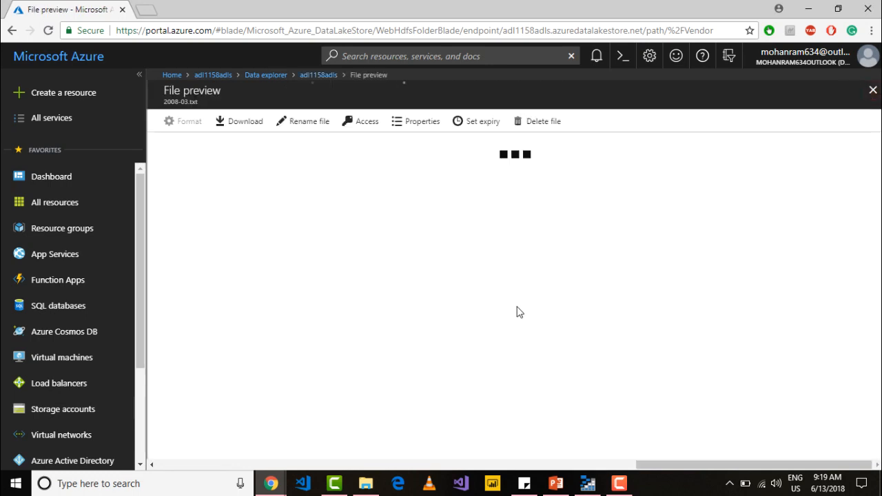